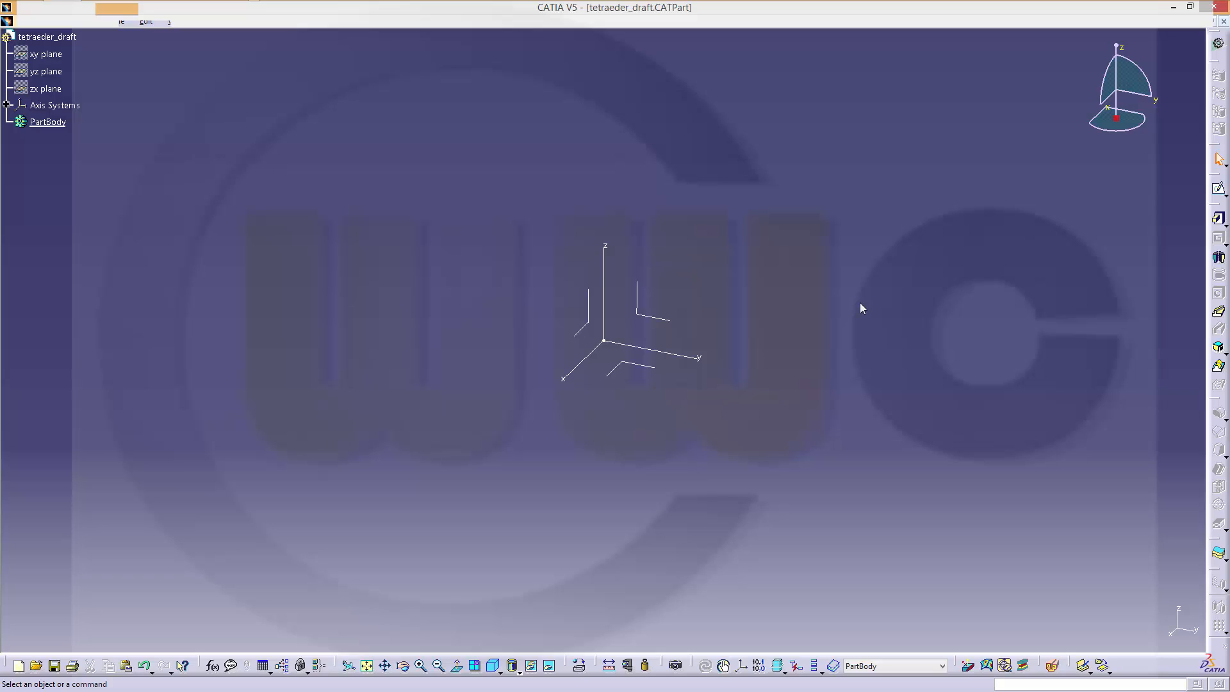
{"action": "mouse_move", "coordinate": [582, 173]}
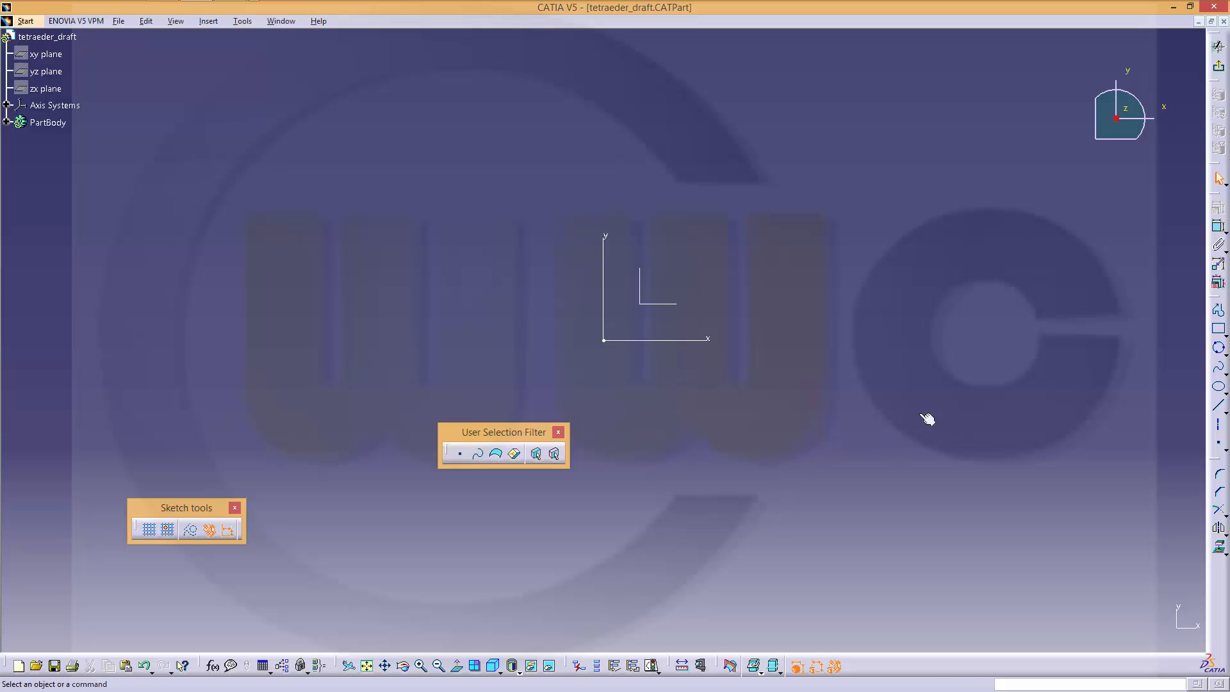
{"action": "mouse_move", "coordinate": [1221, 310]}
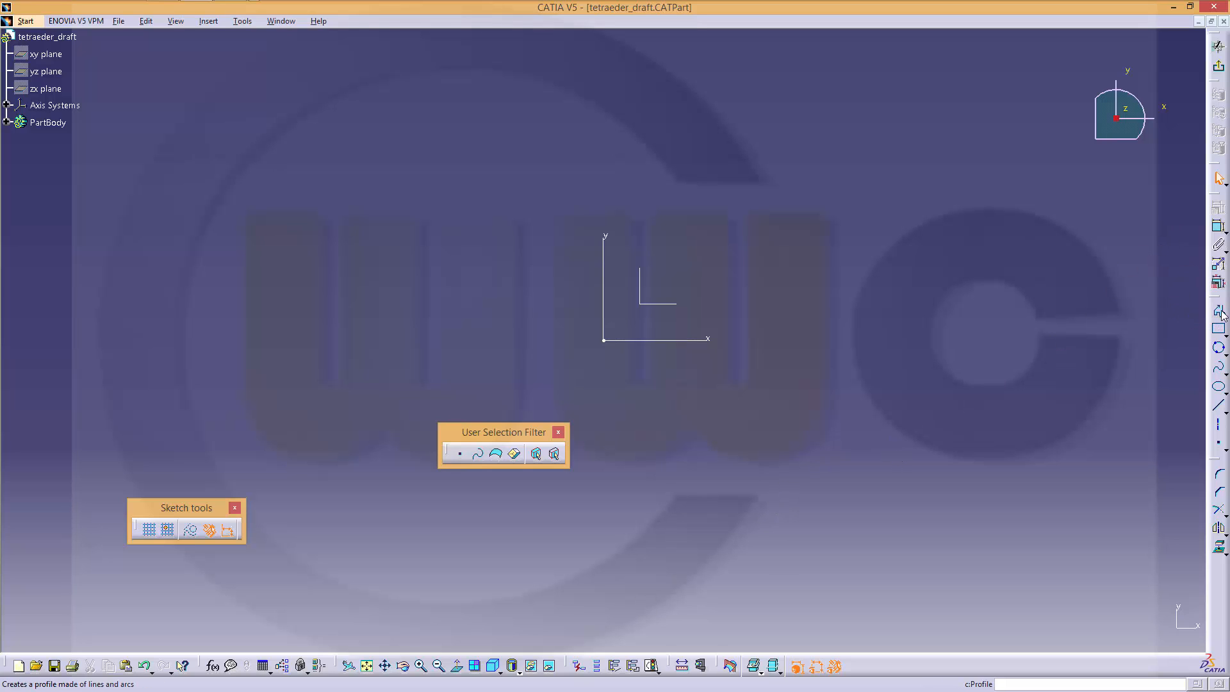
Draw a closed triangle with the Profile tool and dimension its three sides (~81 mm each).
{"action": "left_click", "coordinate": [669, 195]}
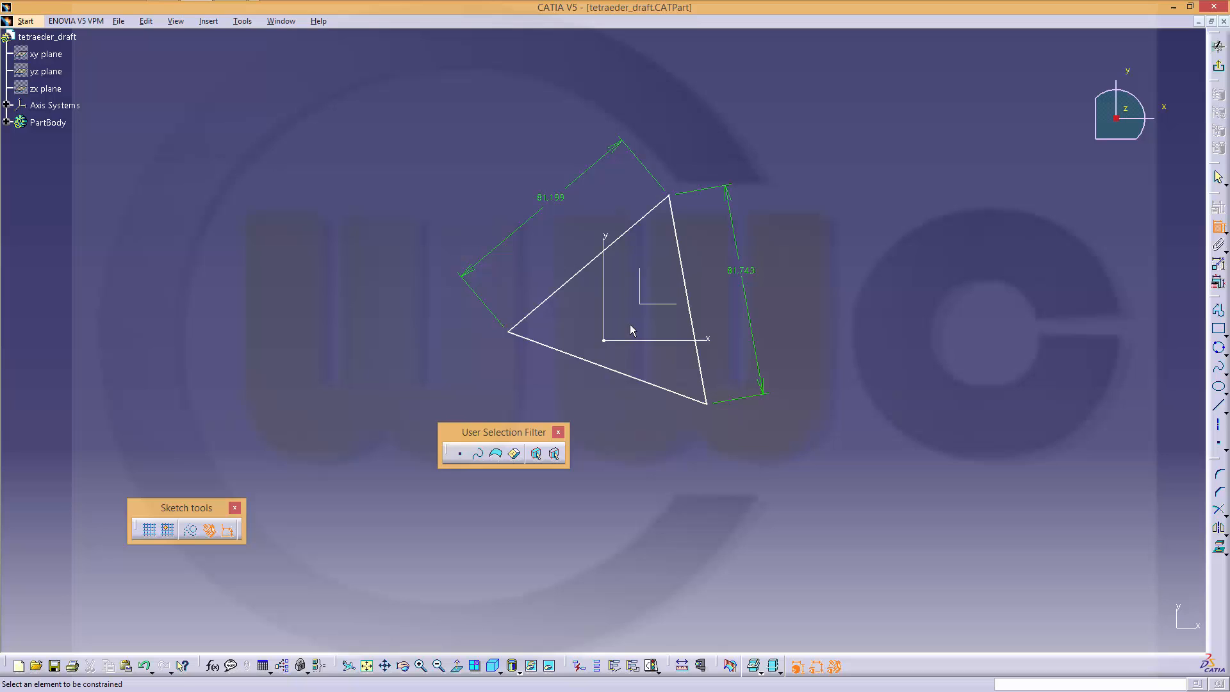
{"action": "left_click", "coordinate": [607, 366]}
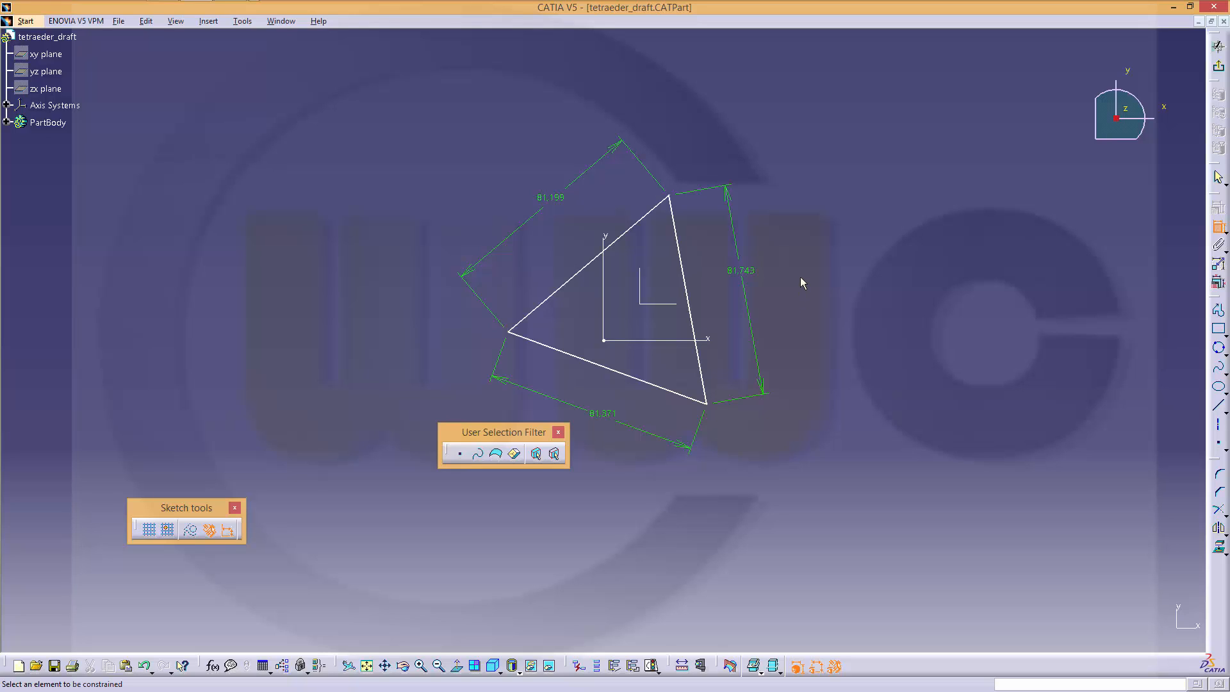
{"action": "mouse_move", "coordinate": [1008, 303]}
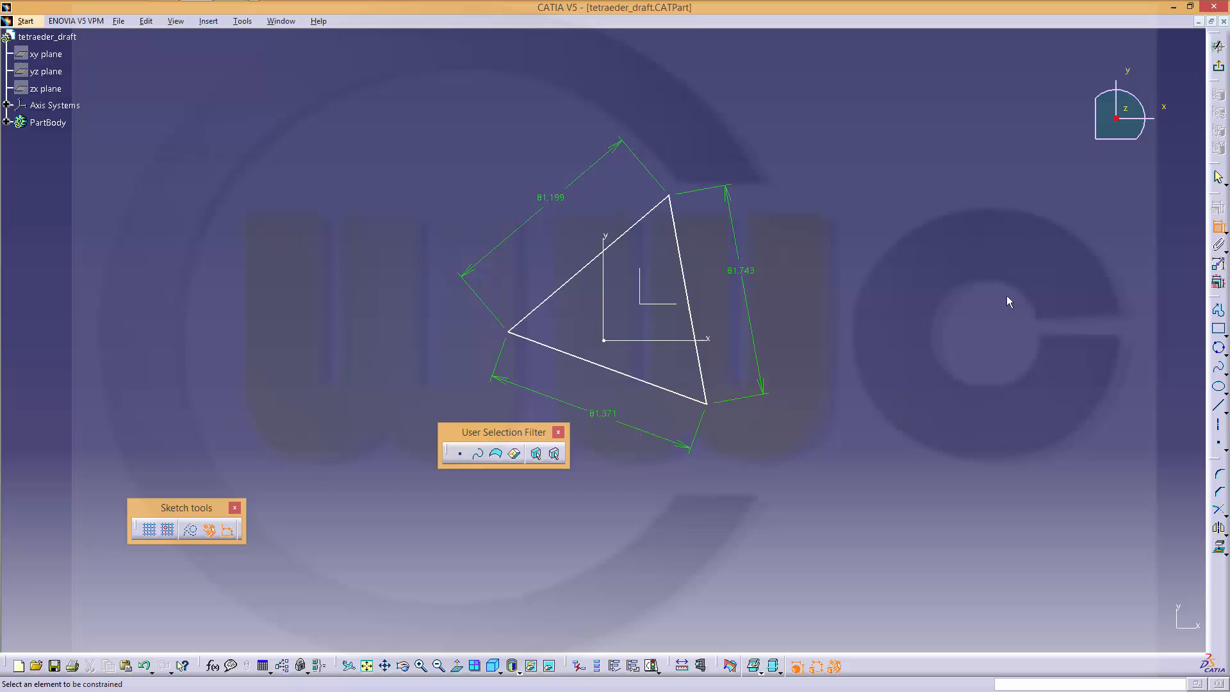
{"action": "mouse_move", "coordinate": [965, 385]}
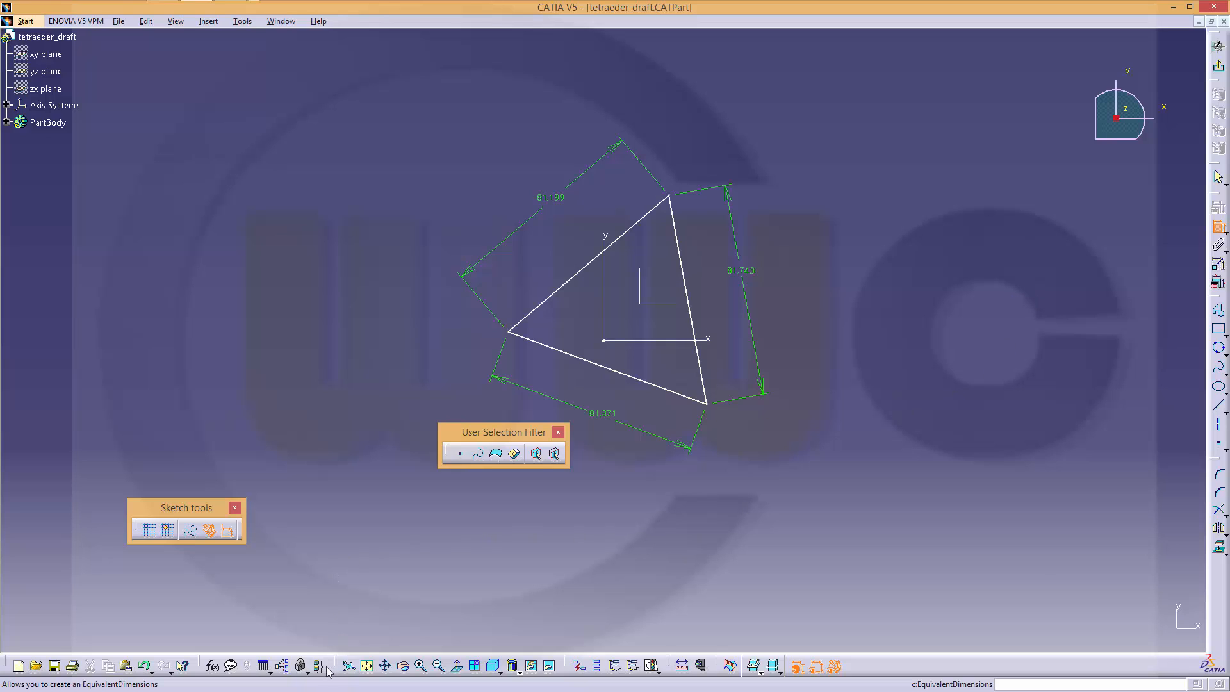
Link Length.1–3 as equivalent dimensions set to 100 mm, making the triangle equilateral.
{"action": "left_click", "coordinate": [318, 666]}
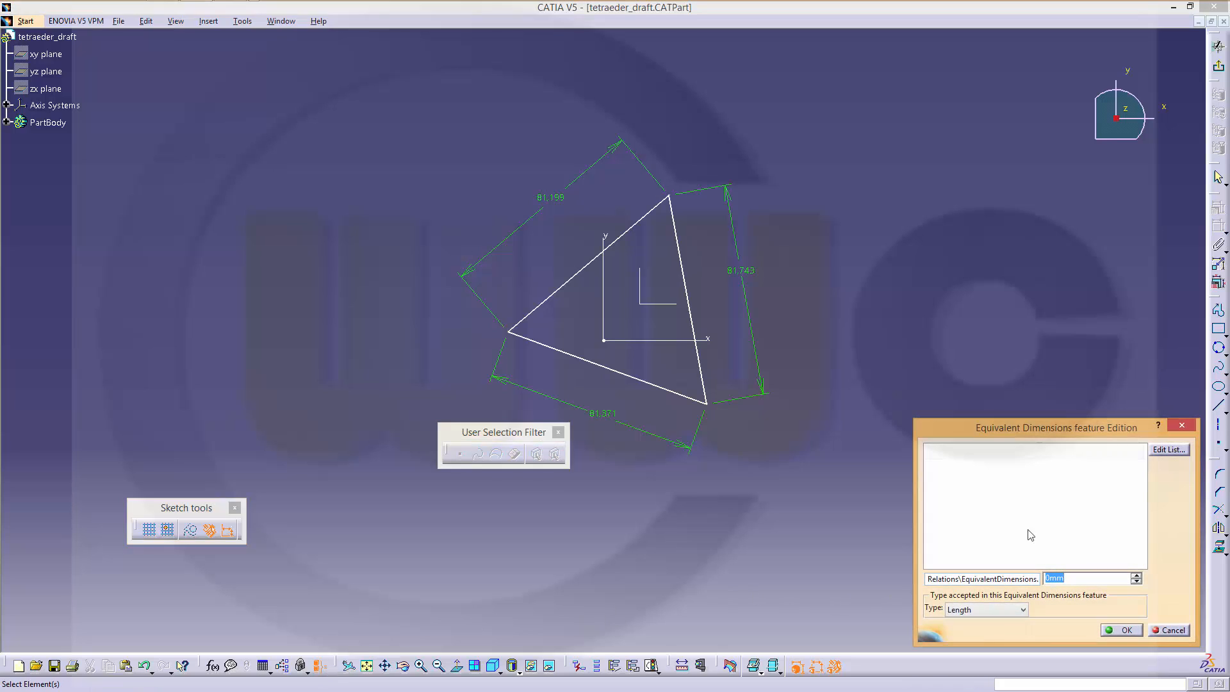
{"action": "left_click", "coordinate": [1168, 450]}
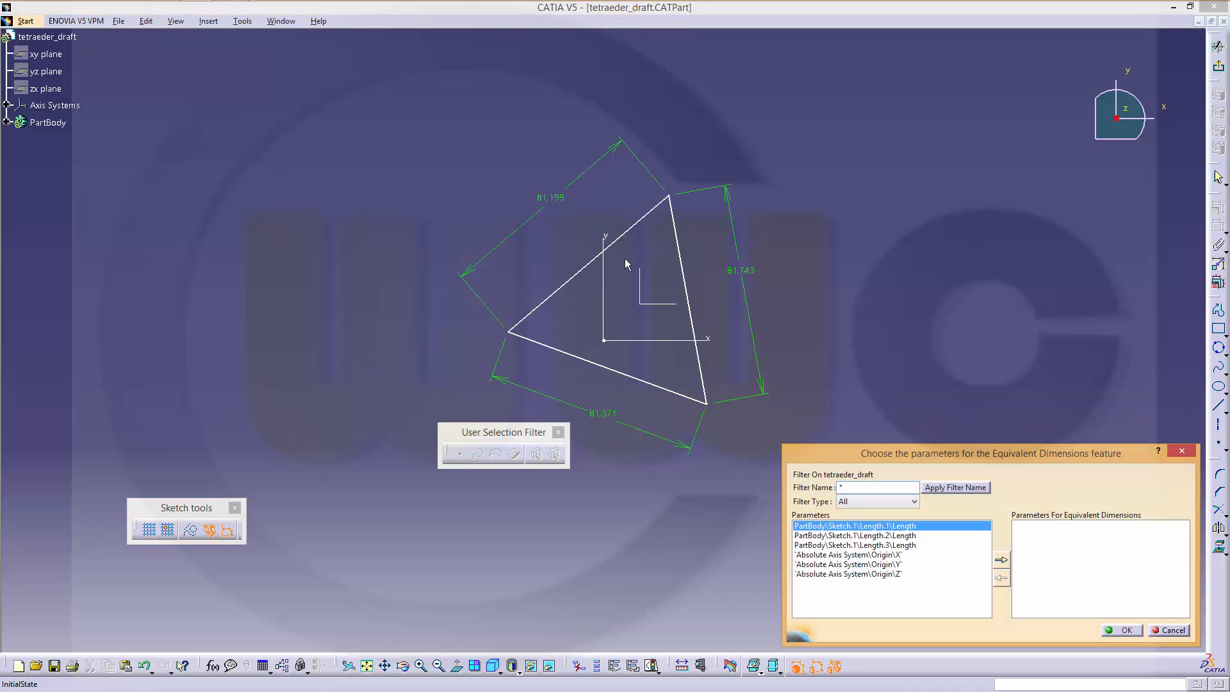
{"action": "left_click", "coordinate": [1002, 560]}
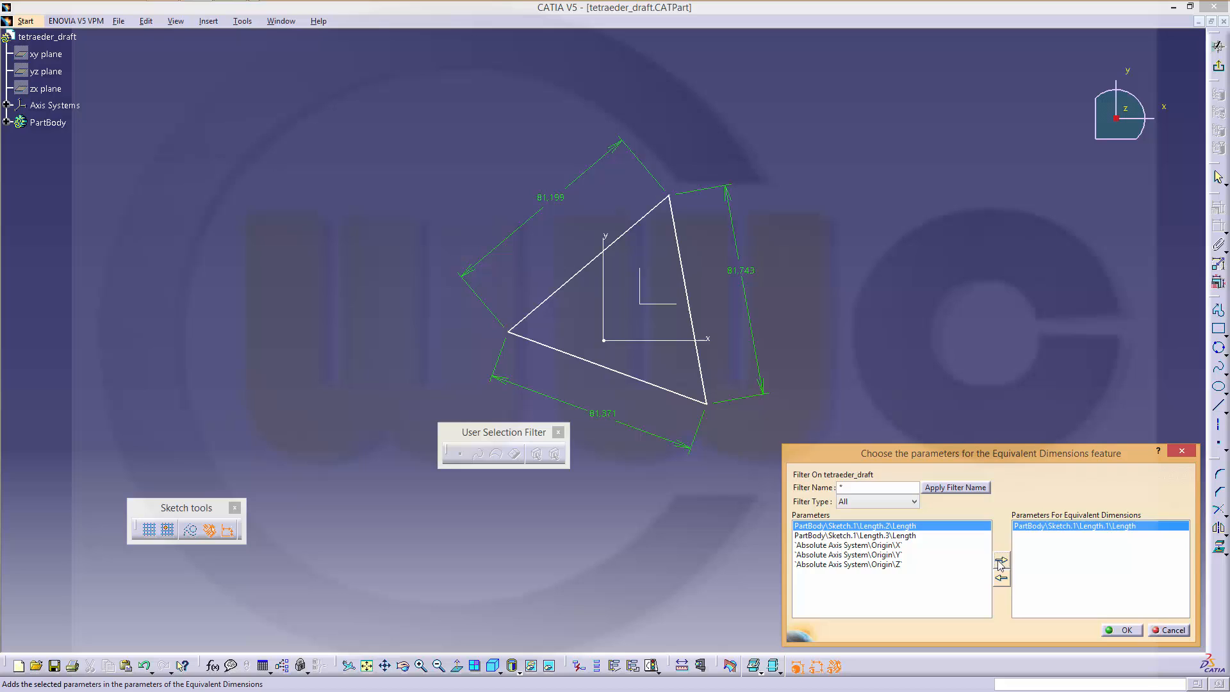
{"action": "left_click", "coordinate": [1002, 560]}
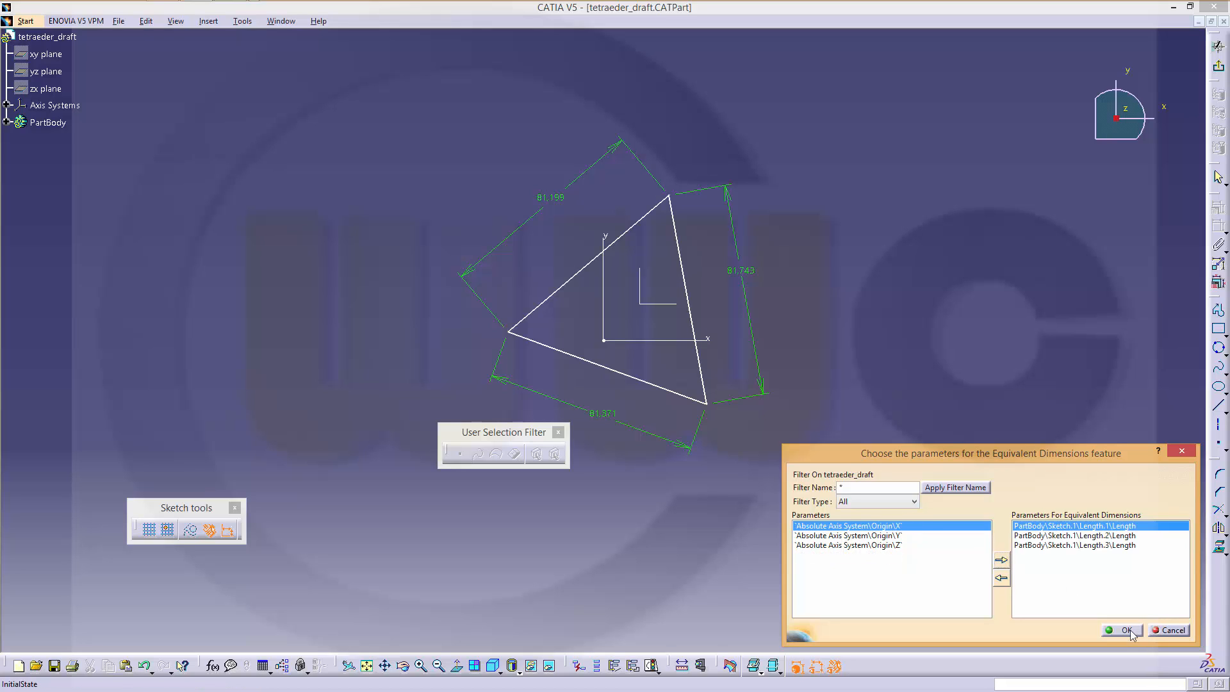
{"action": "left_click", "coordinate": [1122, 630]}
{"action": "type", "text": "100"}
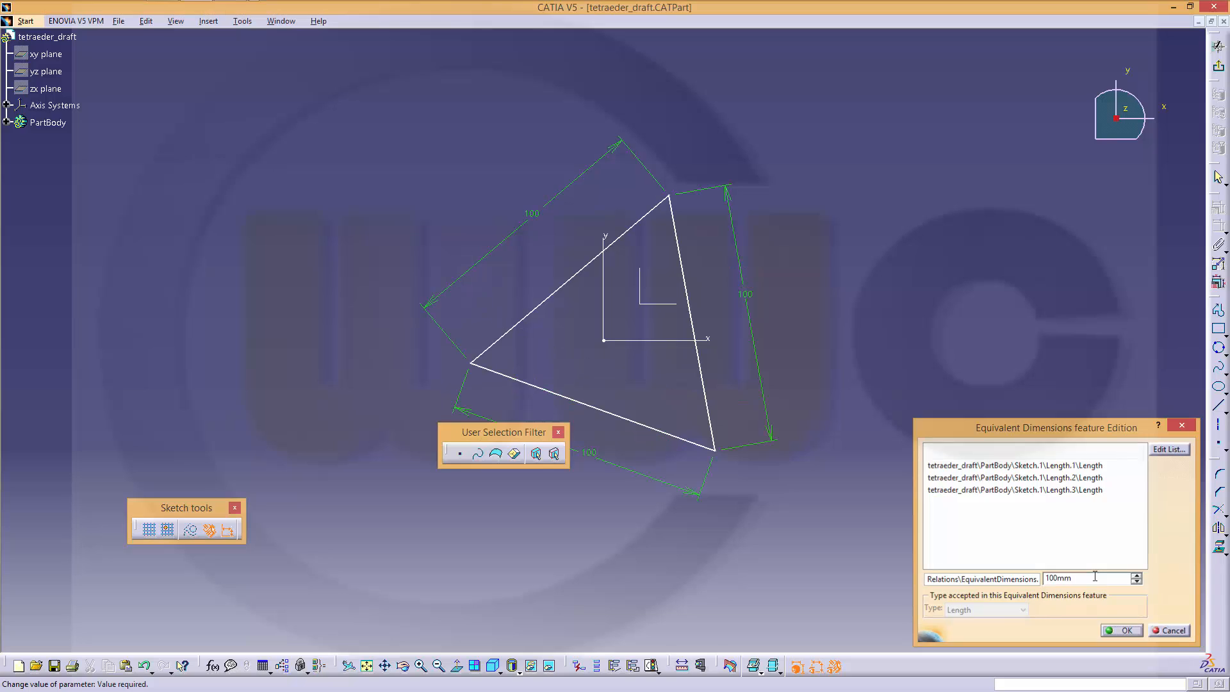
{"action": "left_click", "coordinate": [1121, 630]}
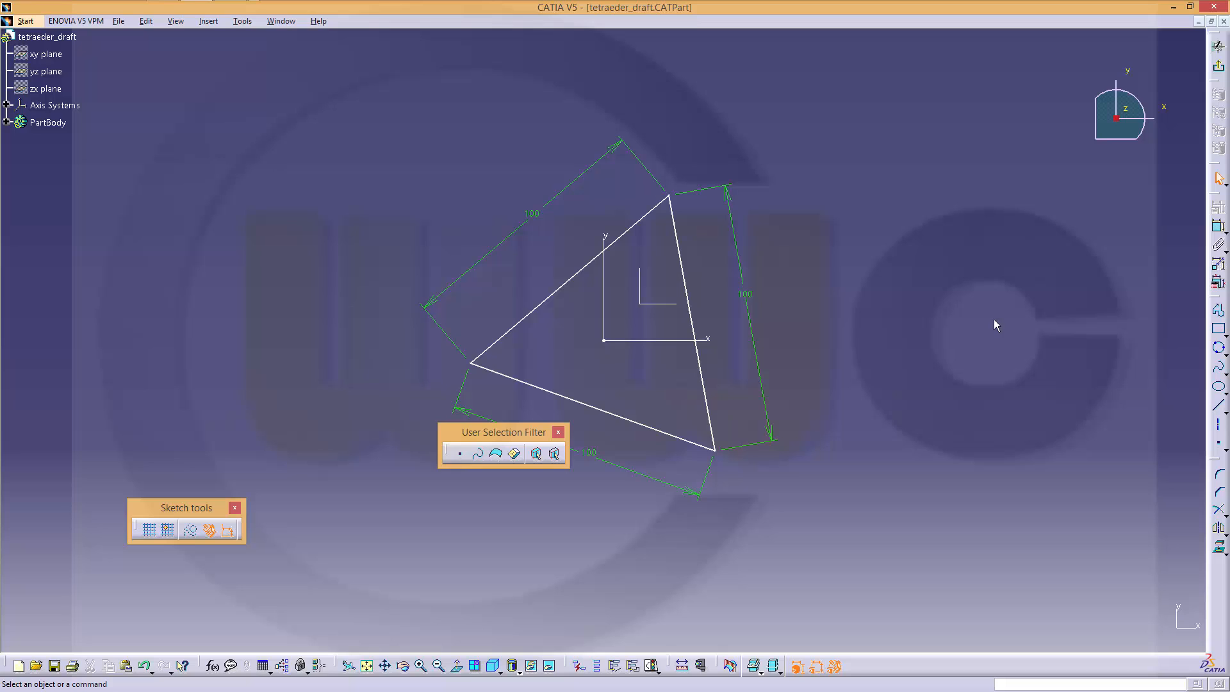
{"action": "mouse_move", "coordinate": [209, 529]}
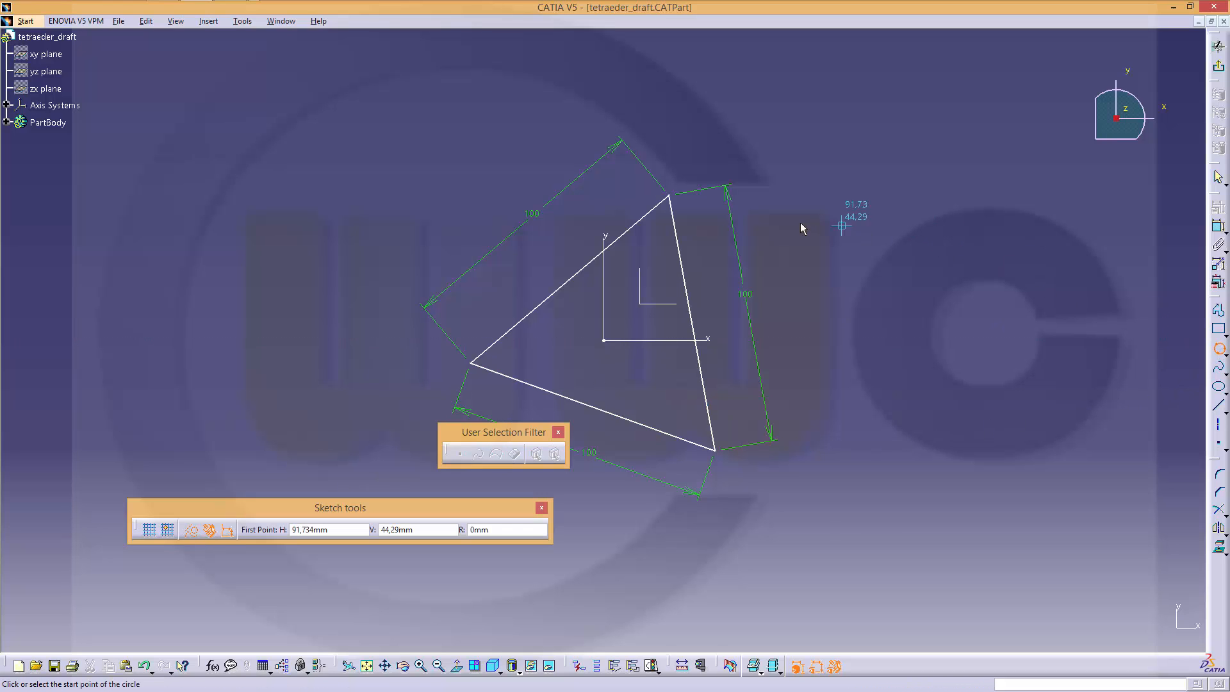
Draw a three-point circle through the triangle corners and make its centre coincident with the origin.
{"action": "left_click", "coordinate": [703, 435]}
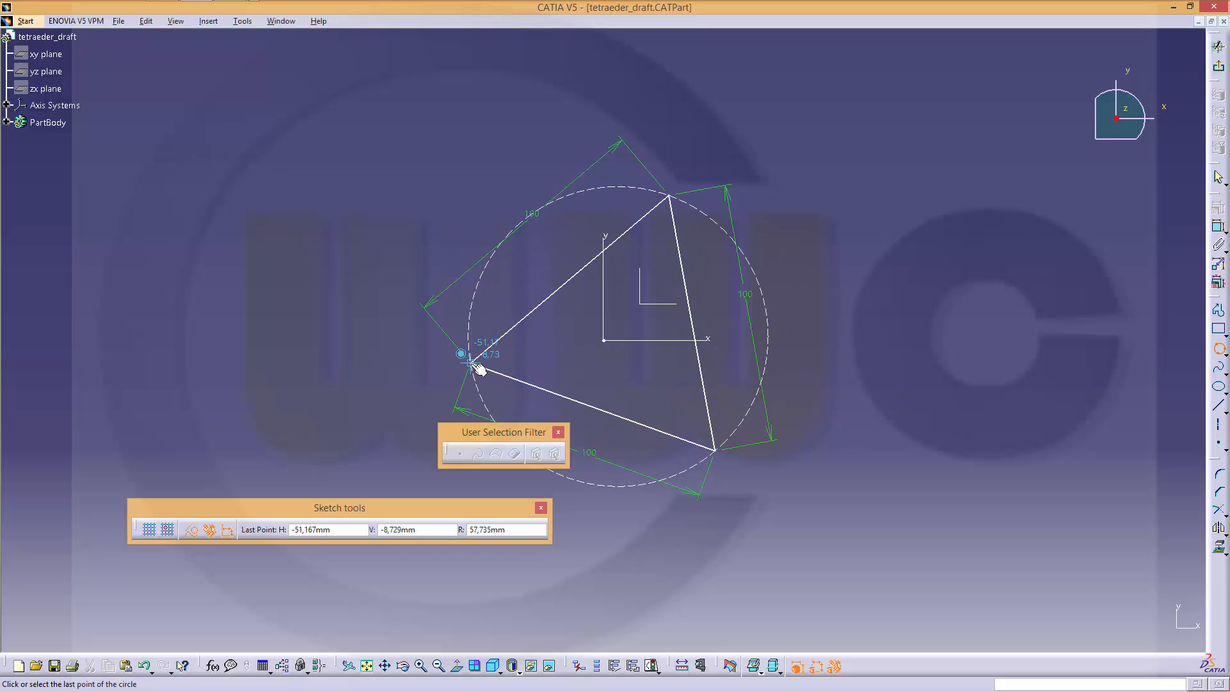
{"action": "left_click", "coordinate": [461, 353]}
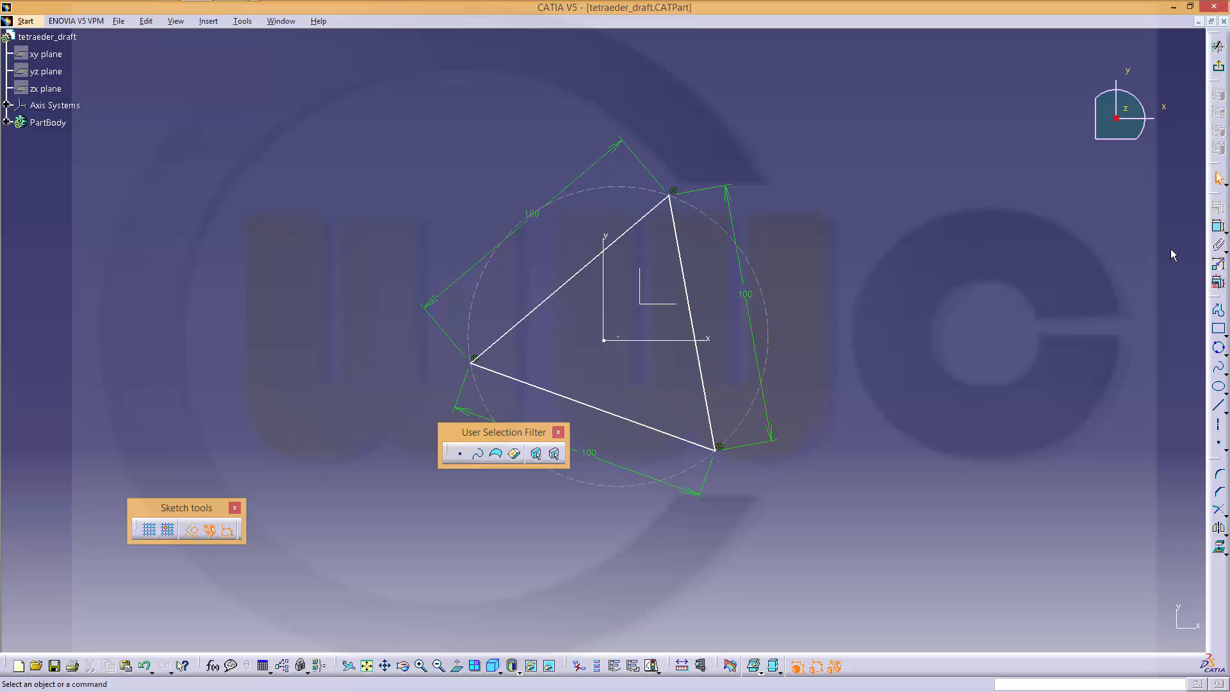
{"action": "mouse_move", "coordinate": [628, 341]}
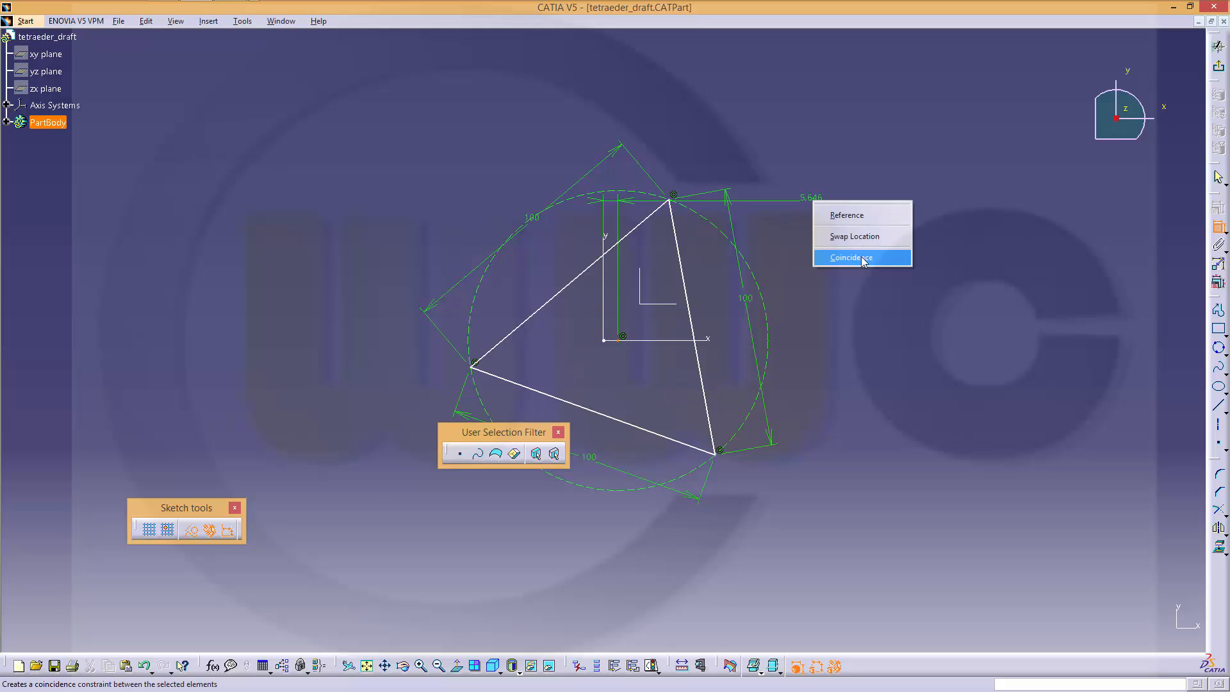
{"action": "left_click", "coordinate": [848, 258]}
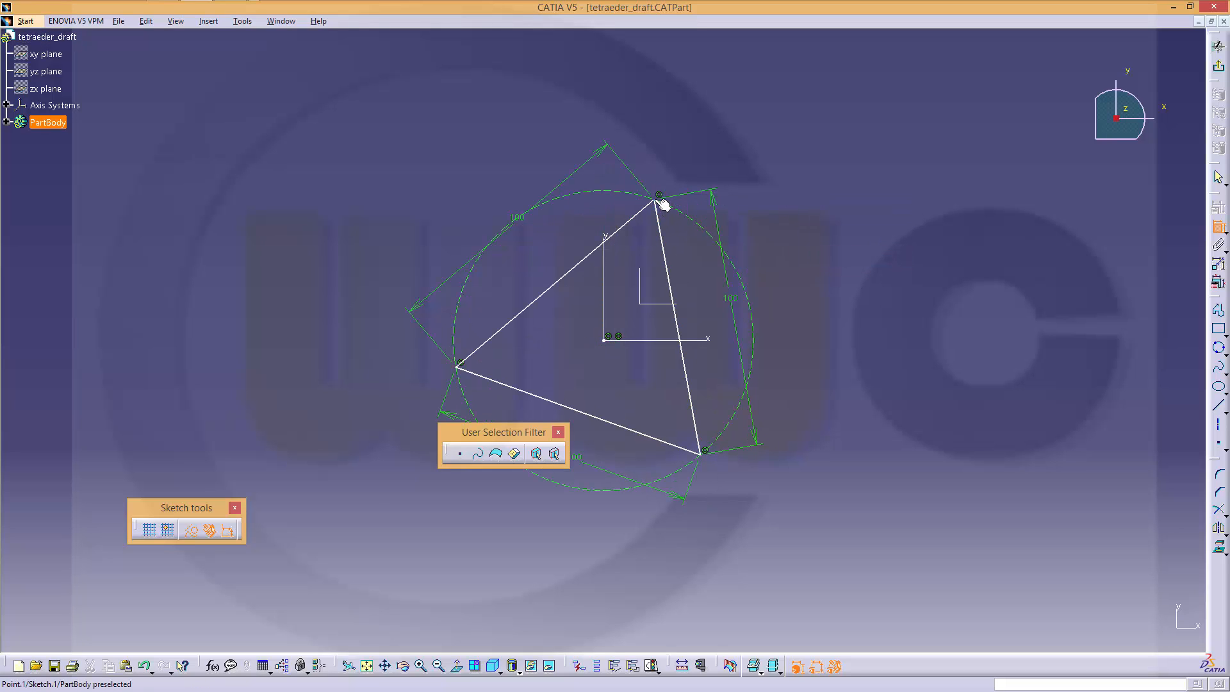
{"action": "right_click", "coordinate": [659, 196]}
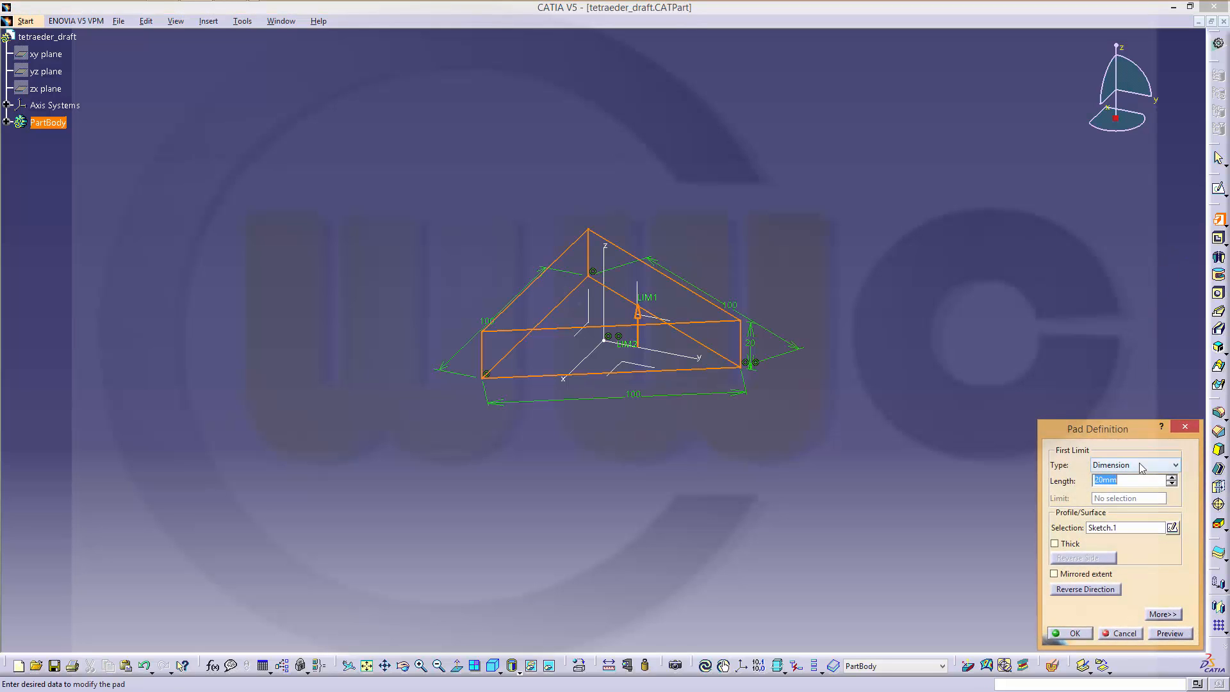
Pad Sketch.1 into a solid triangular prism.
{"action": "left_click", "coordinate": [1068, 633]}
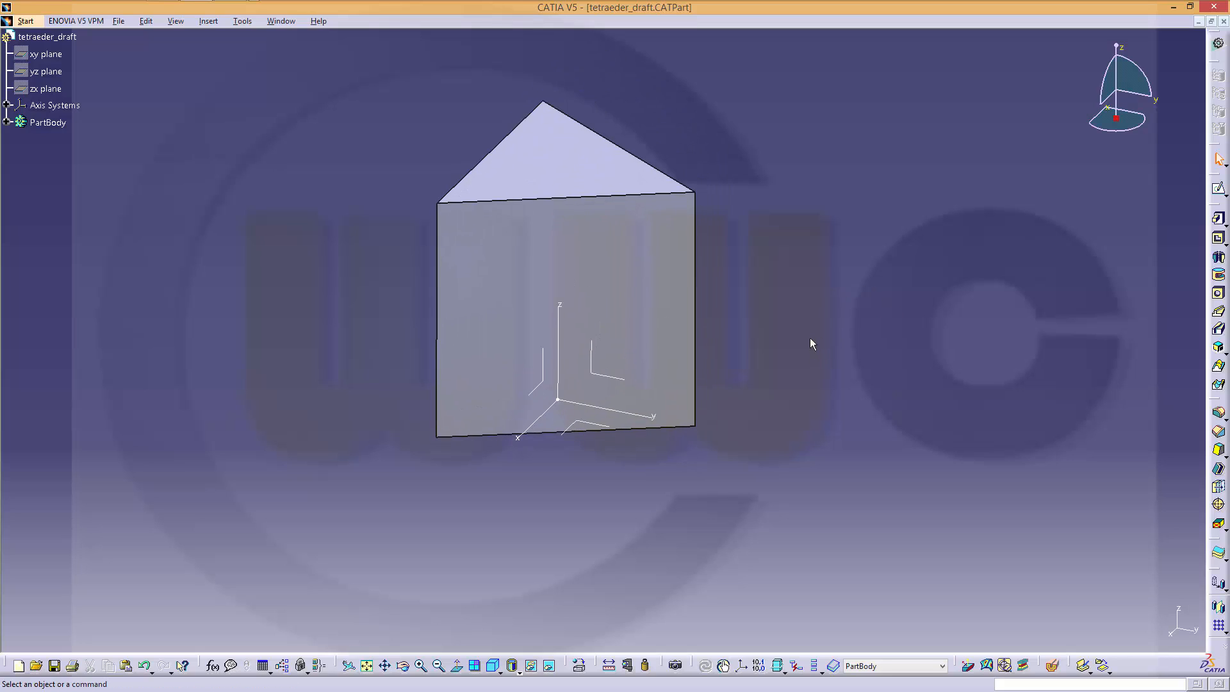
{"action": "mouse_move", "coordinate": [324, 236]}
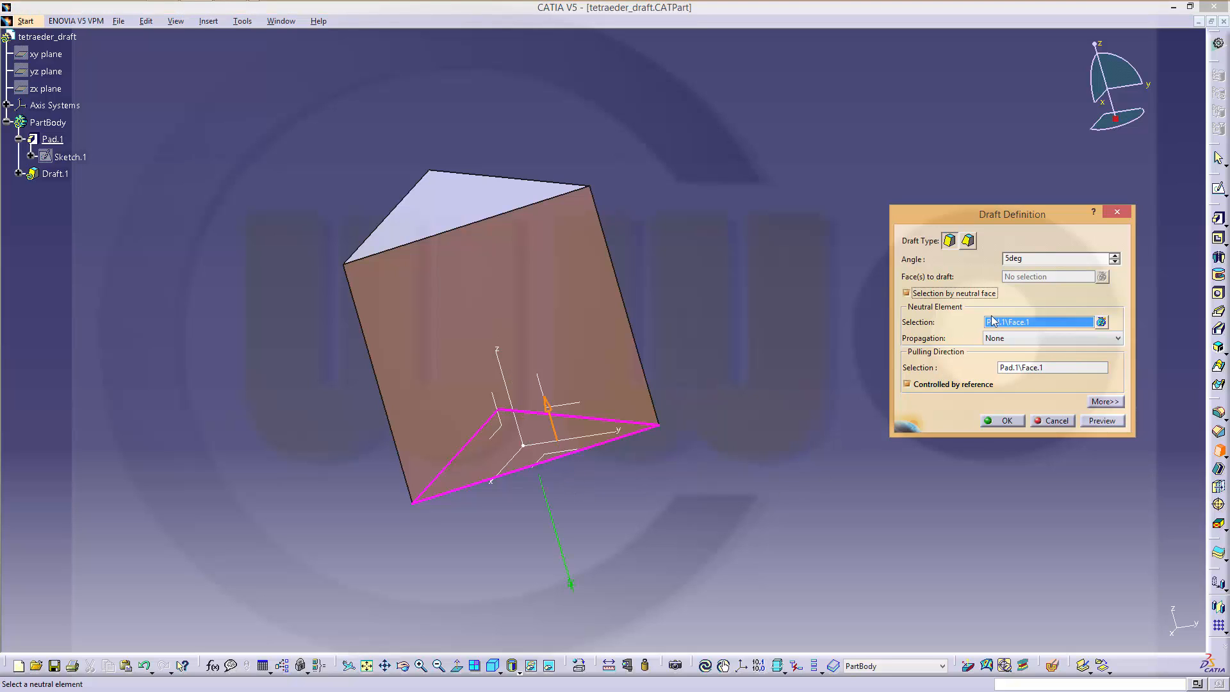
Create a draft on the prism with the bottom face as neutral element and edit its angle by formula.
{"action": "left_click", "coordinate": [1054, 259]}
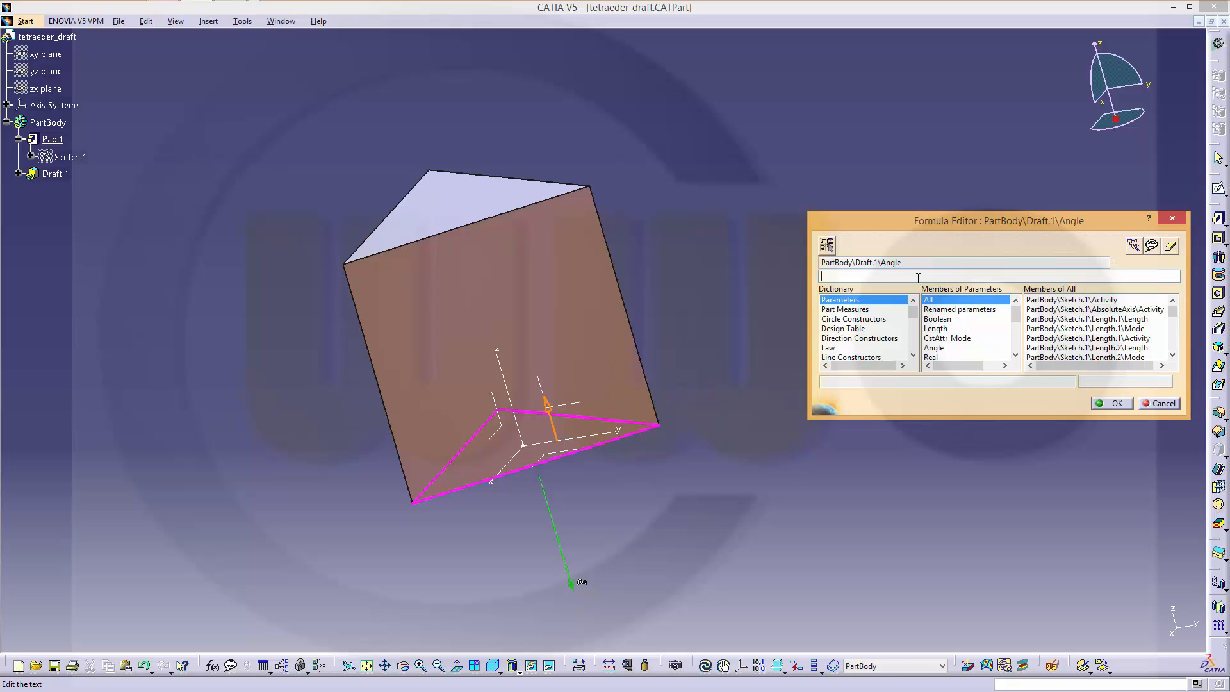
Define the draft angle as acos(0)-acos(1/3), tapering the prism into a tetrahedron.
{"action": "type", "text": "acos"}
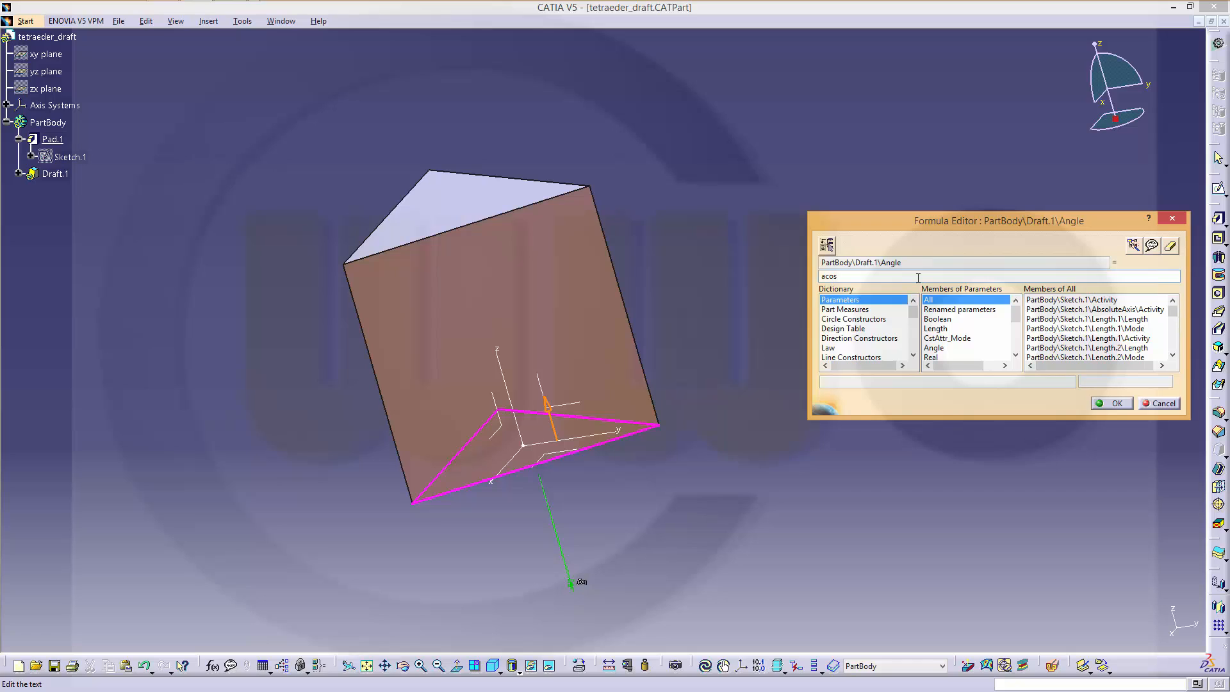
{"action": "type", "text": "("}
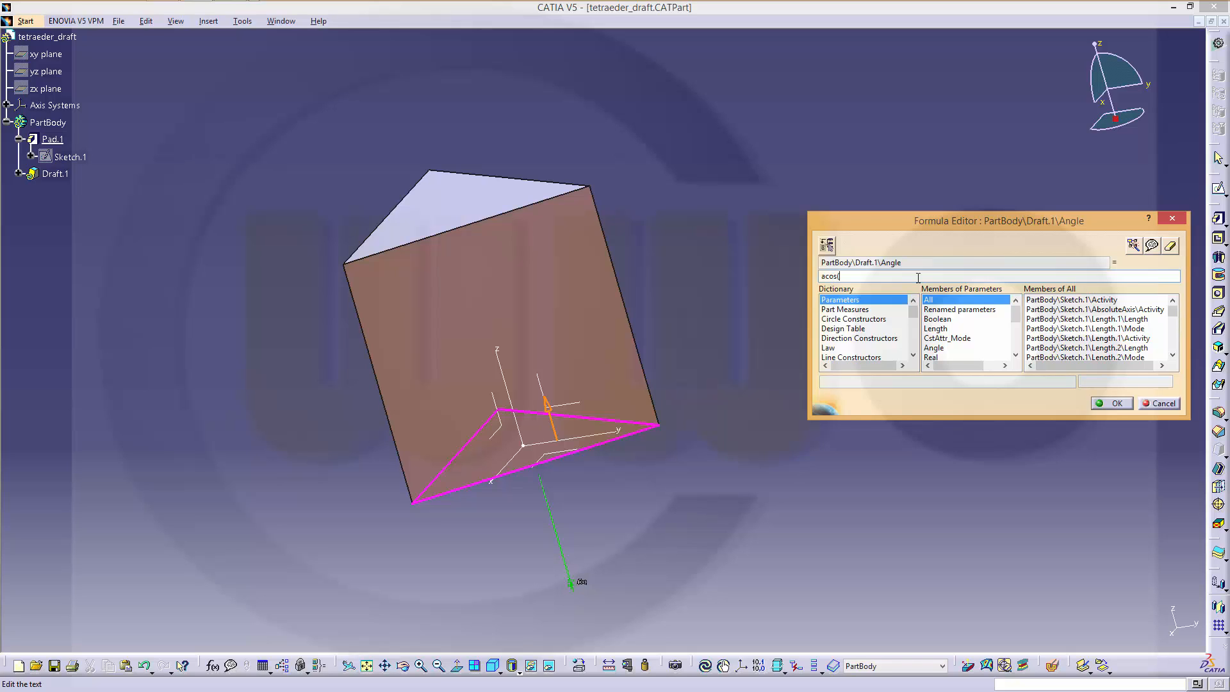
{"action": "type", "text": "0)"}
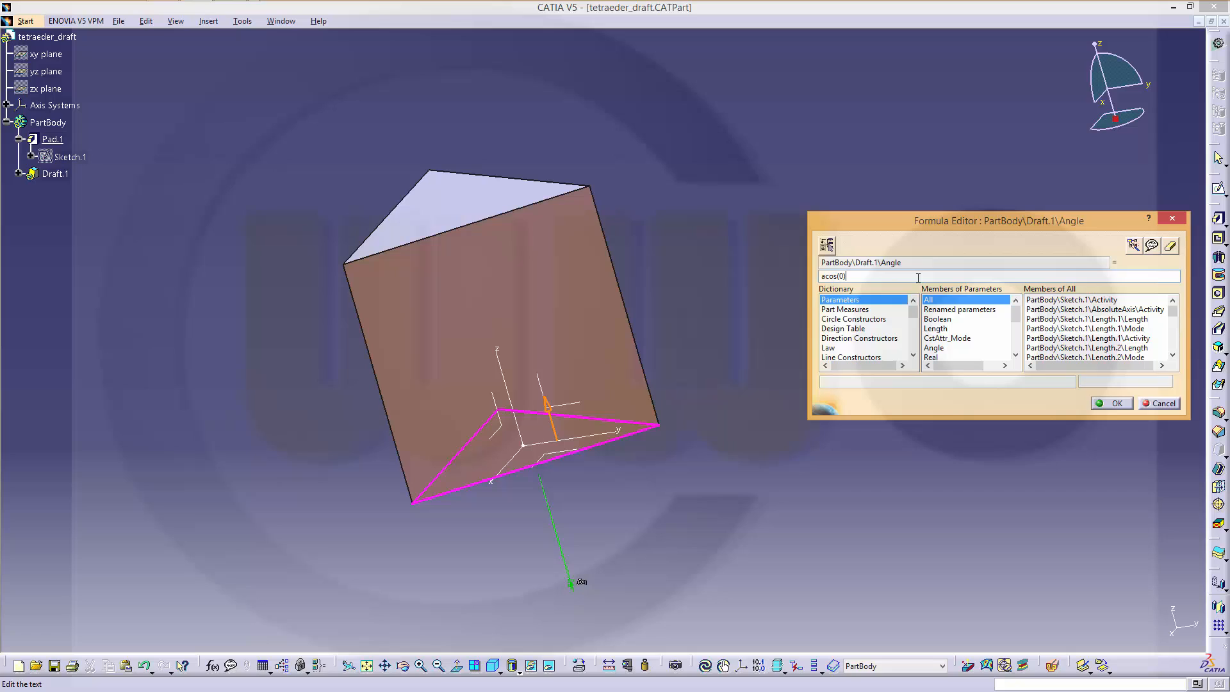
{"action": "type", "text": "-"}
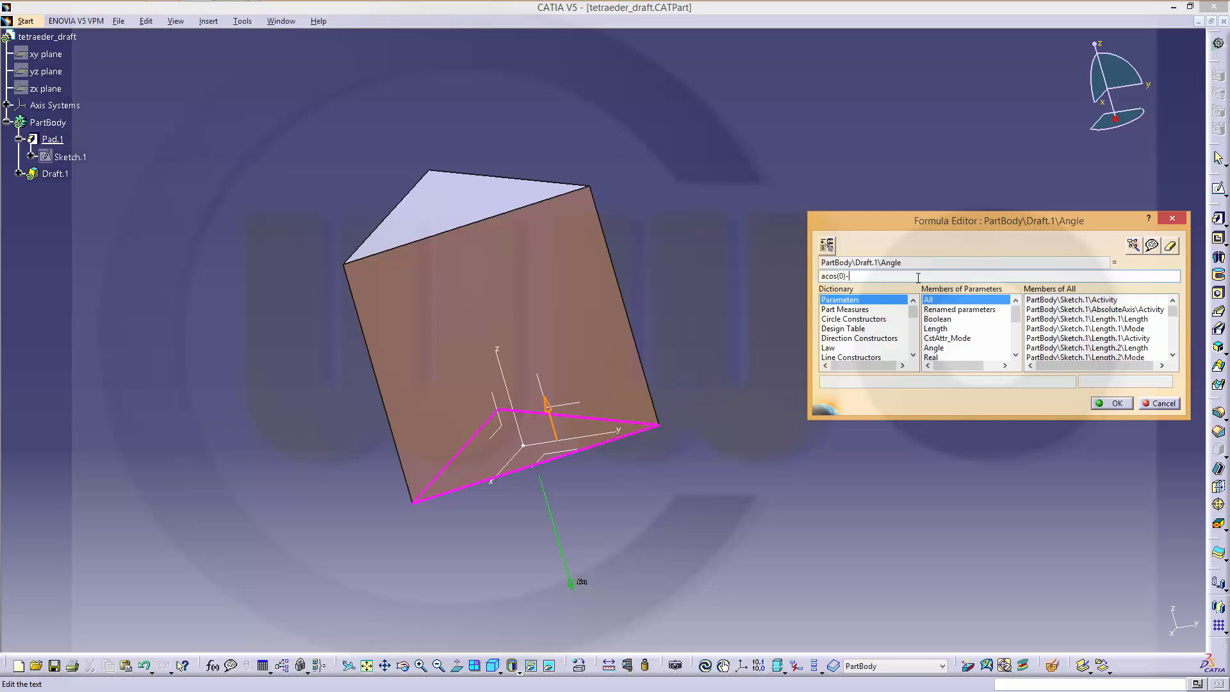
{"action": "type", "text": "aco"}
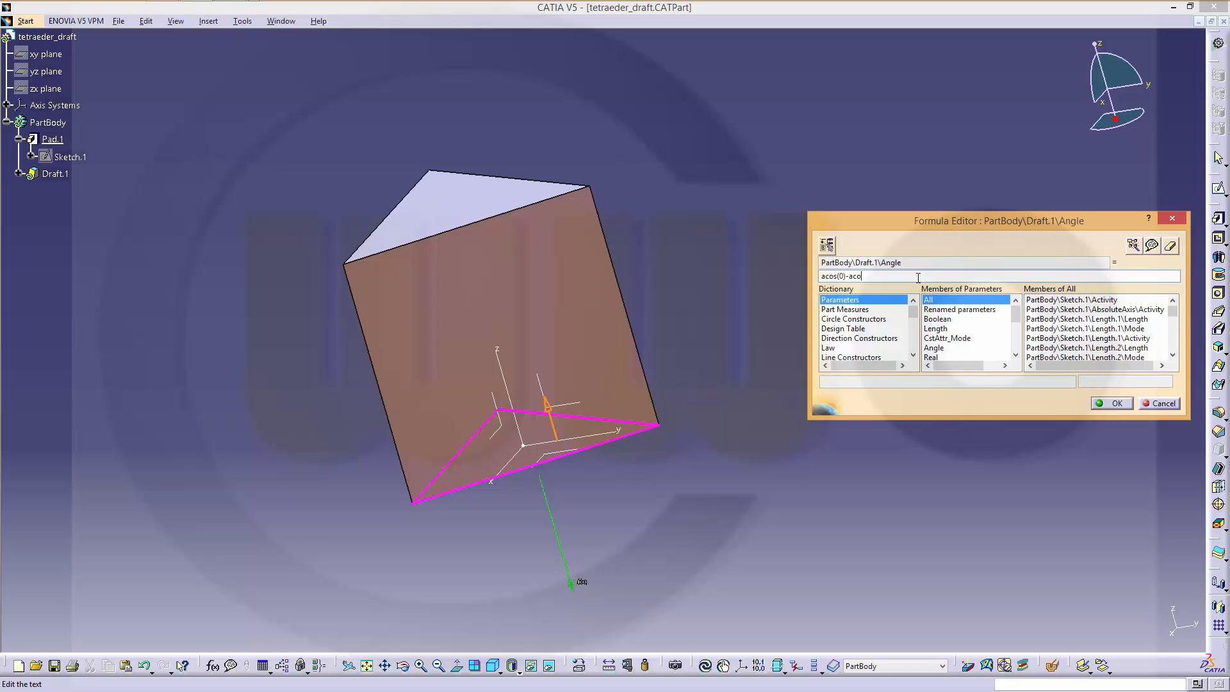
{"action": "type", "text": "s("}
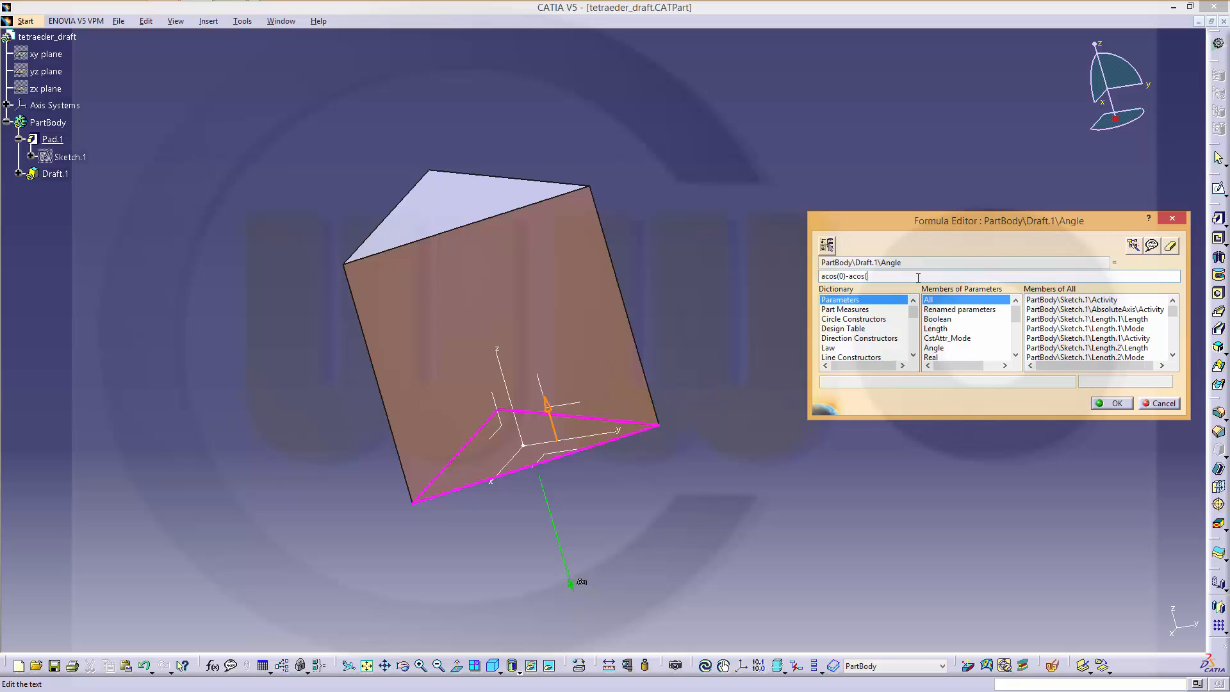
{"action": "type", "text": "1/3"}
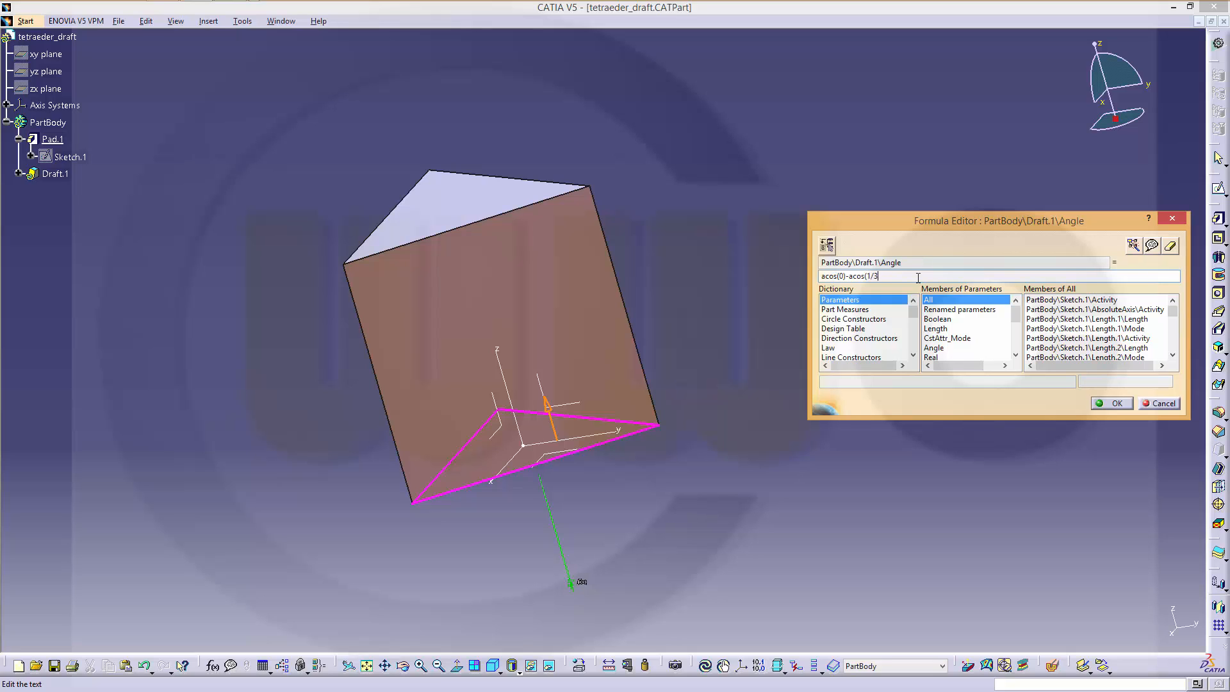
{"action": "left_click", "coordinate": [1111, 402]}
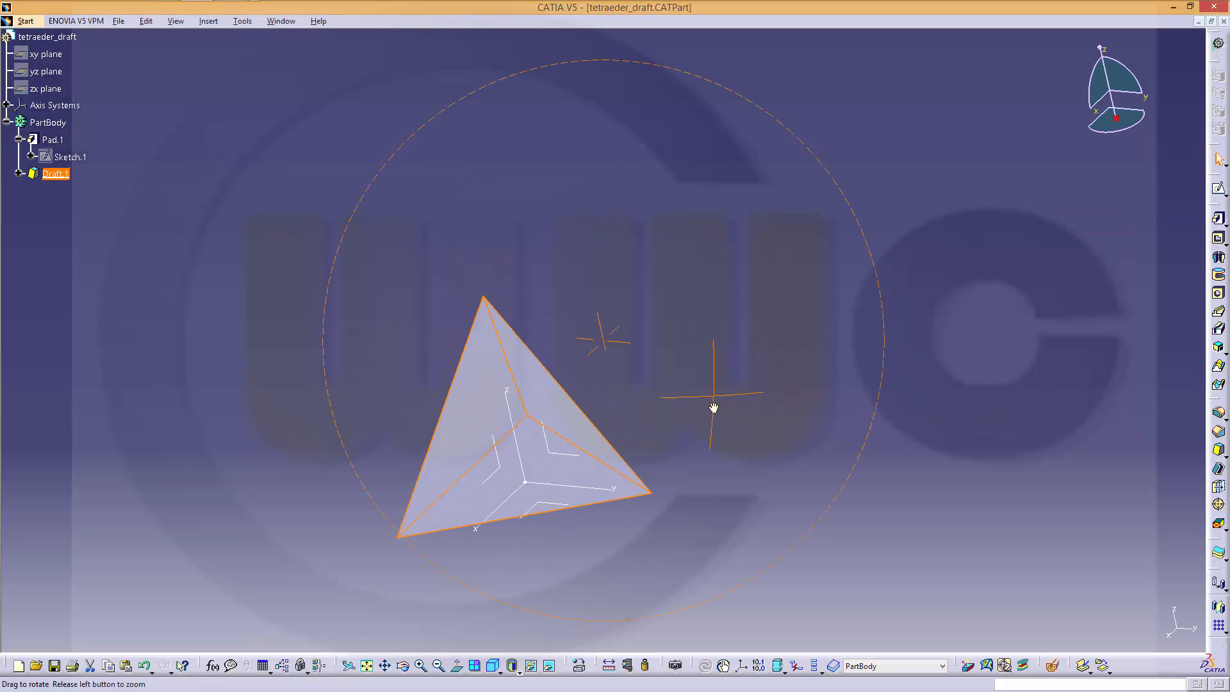
{"action": "left_click_drag", "start_coordinate": [712, 407], "coordinate": [617, 174]}
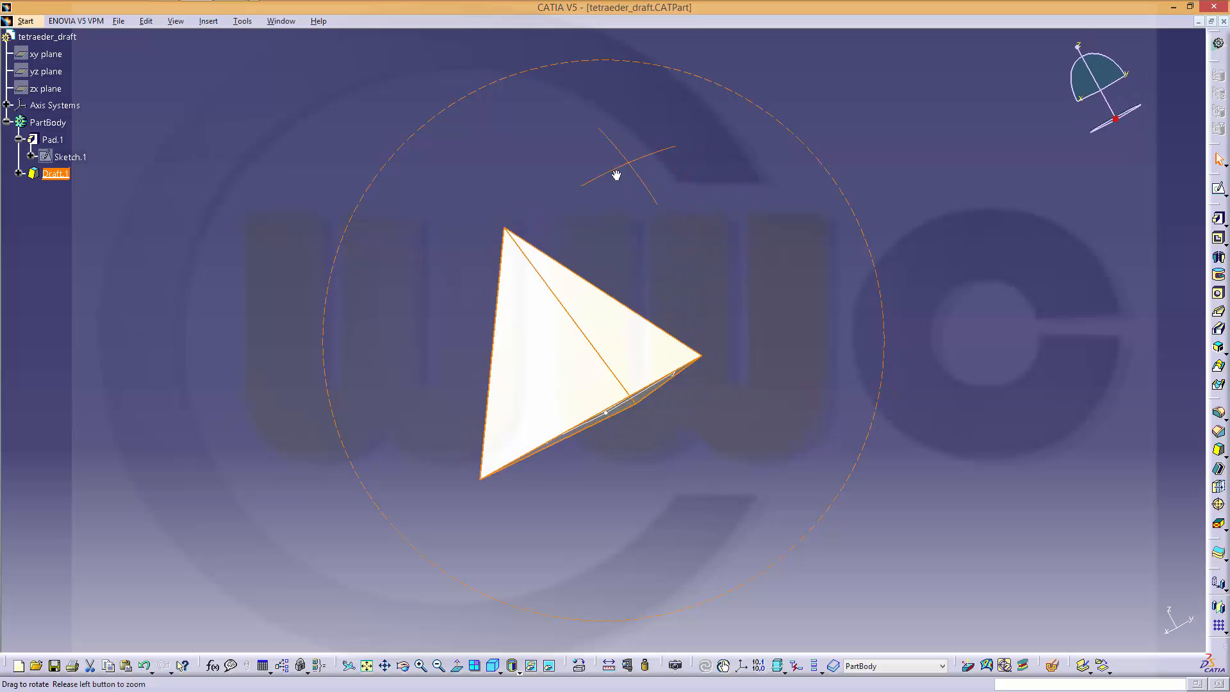
{"action": "left_click_drag", "start_coordinate": [617, 176], "coordinate": [721, 299]}
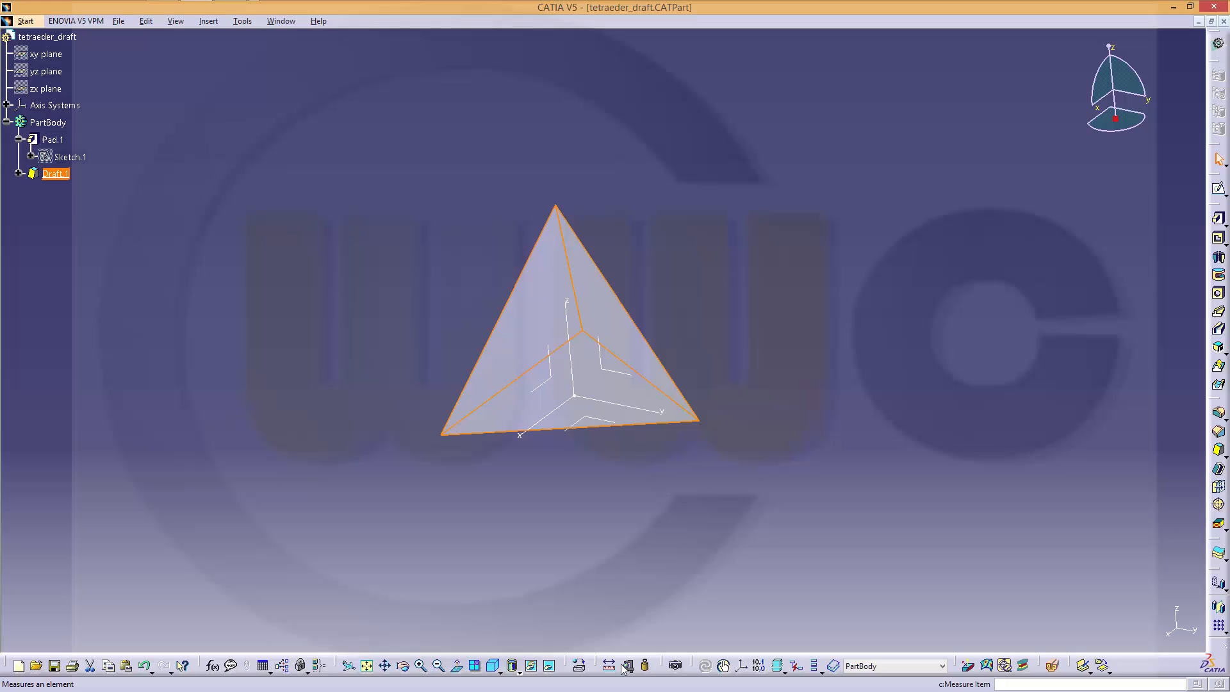
Measure an edge of Draft.1 and confirm it reads 100 mm.
{"action": "left_click", "coordinate": [623, 666]}
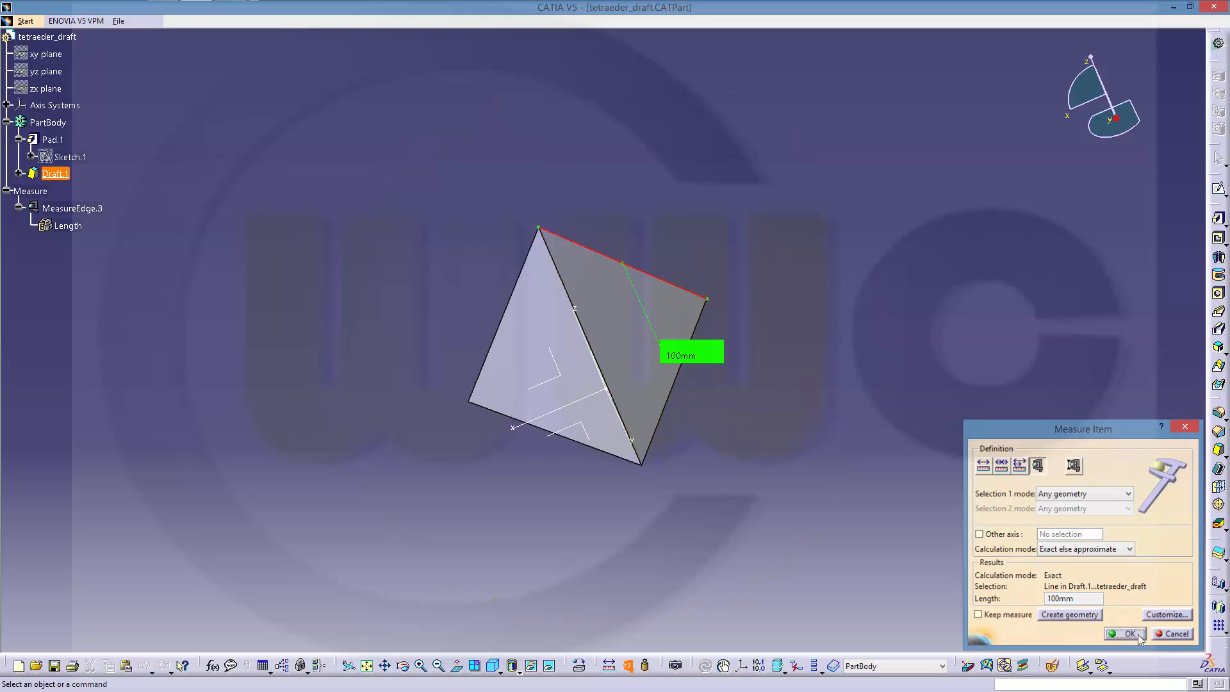
{"action": "left_click", "coordinate": [1126, 633]}
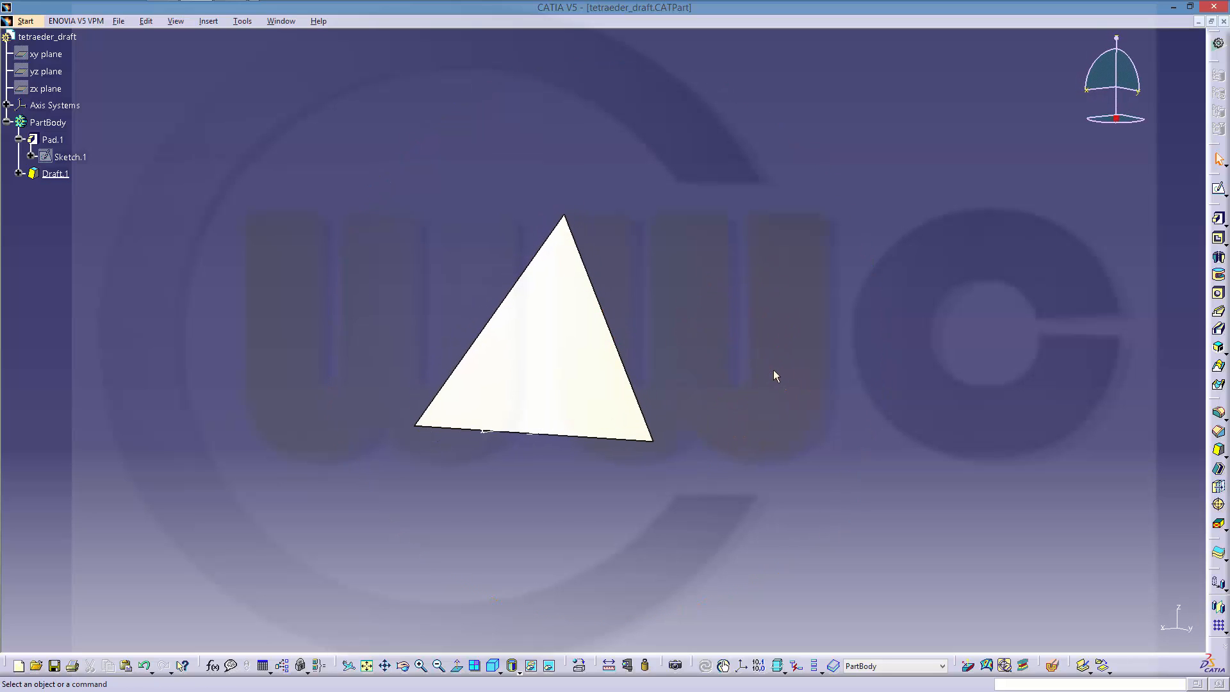
{"action": "mouse_move", "coordinate": [776, 370]}
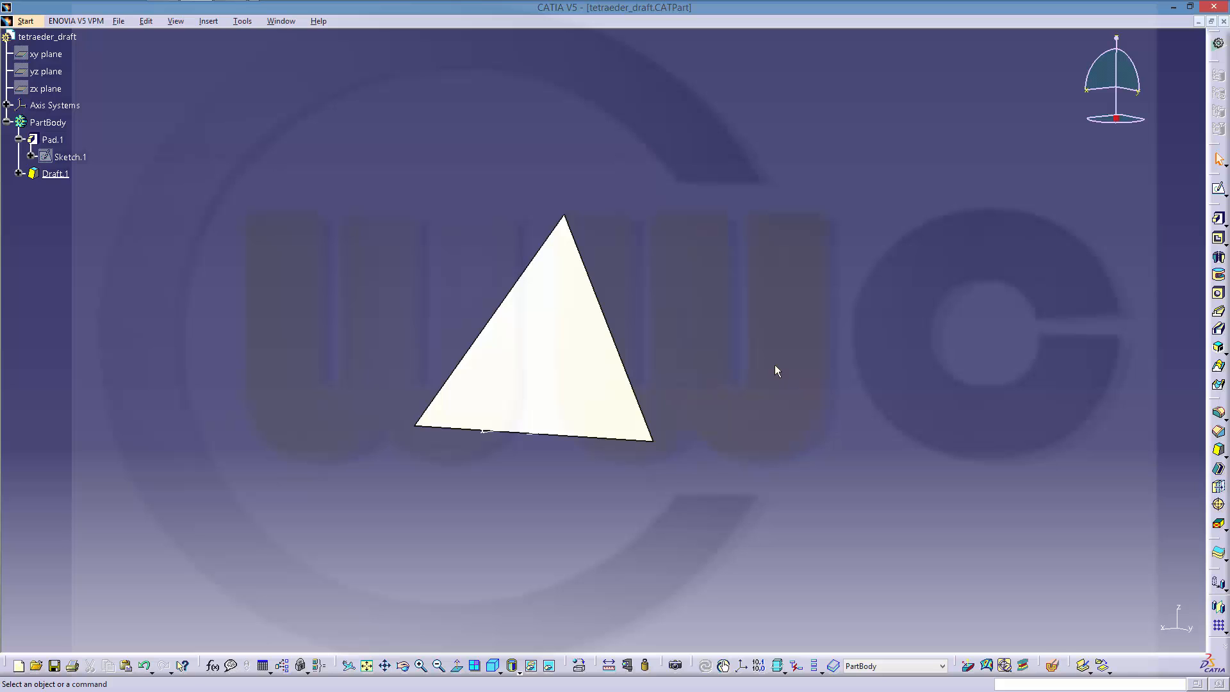
{"action": "mouse_move", "coordinate": [771, 361]}
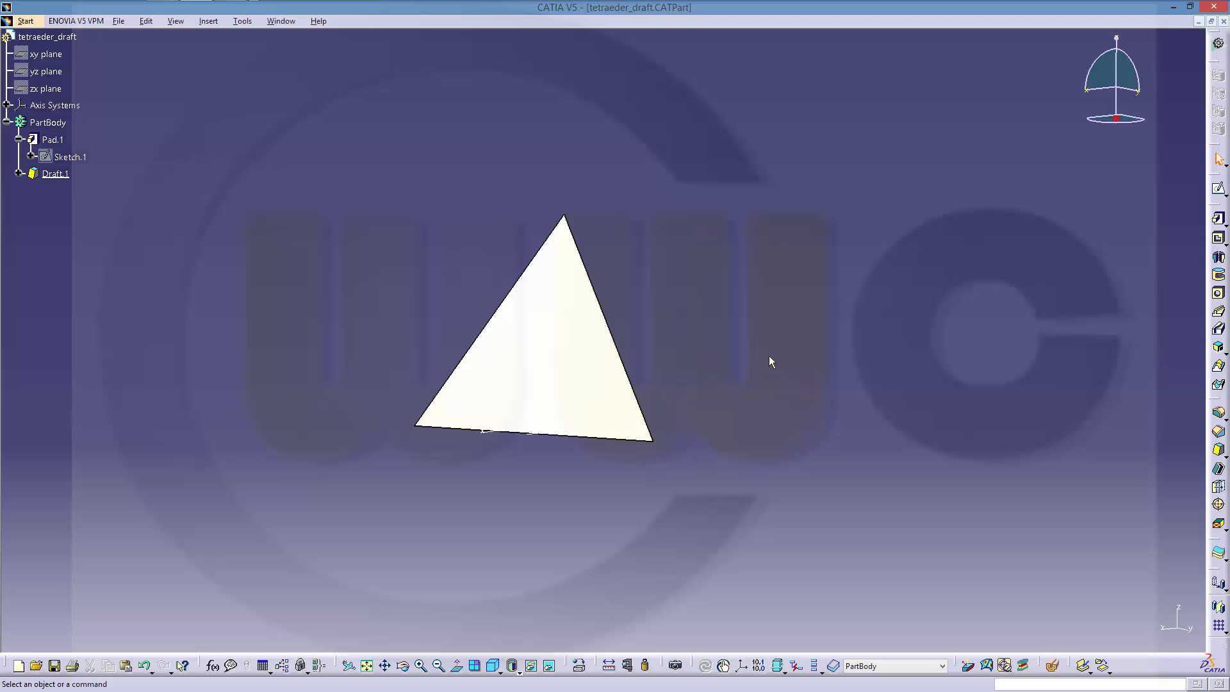